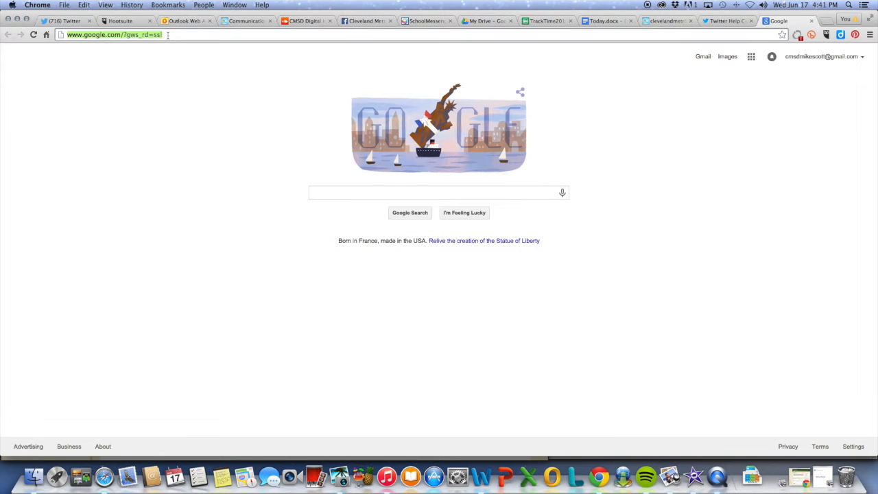
Load facebook.com in Chrome to reach the Facebook sign-up page.
text(facebook.com)
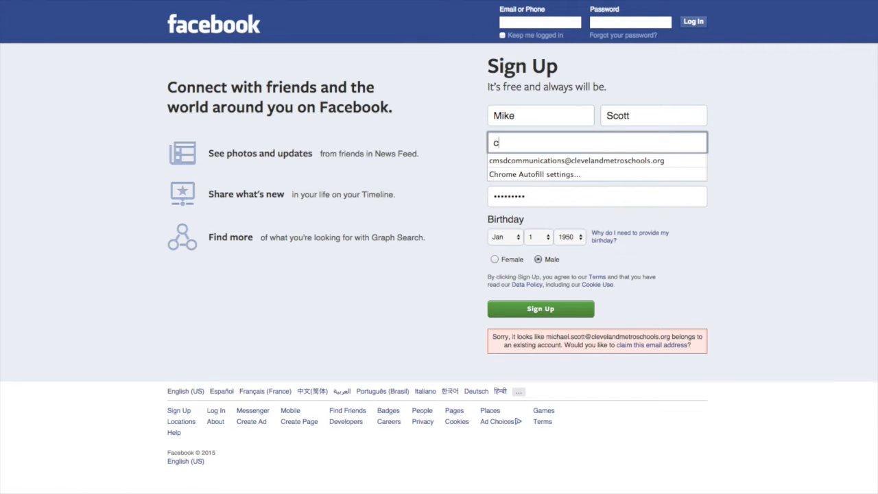
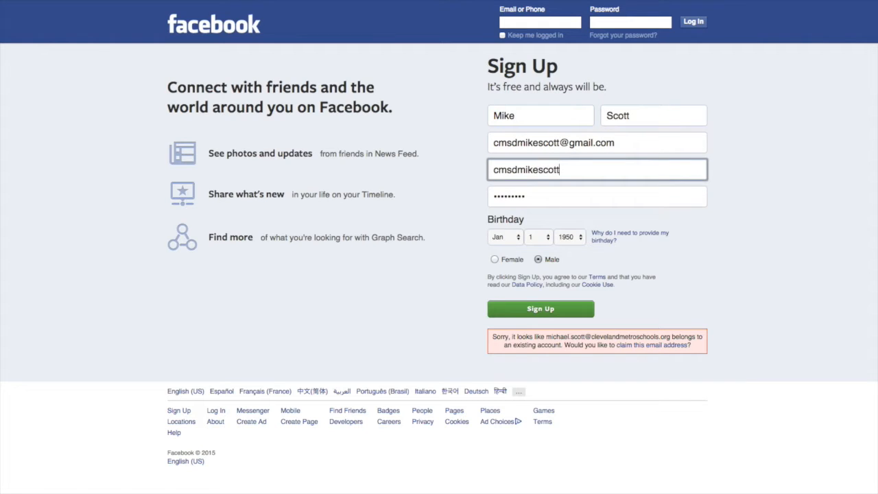
text(@gmail.com)
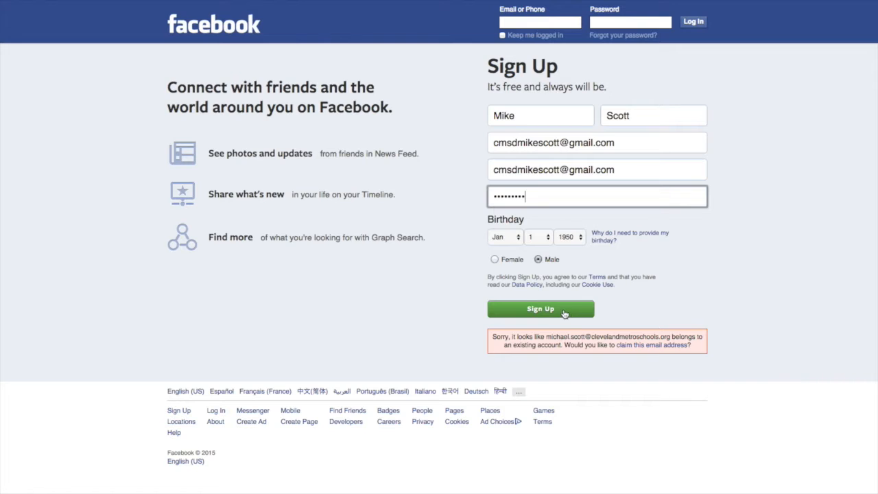
click(541, 309)
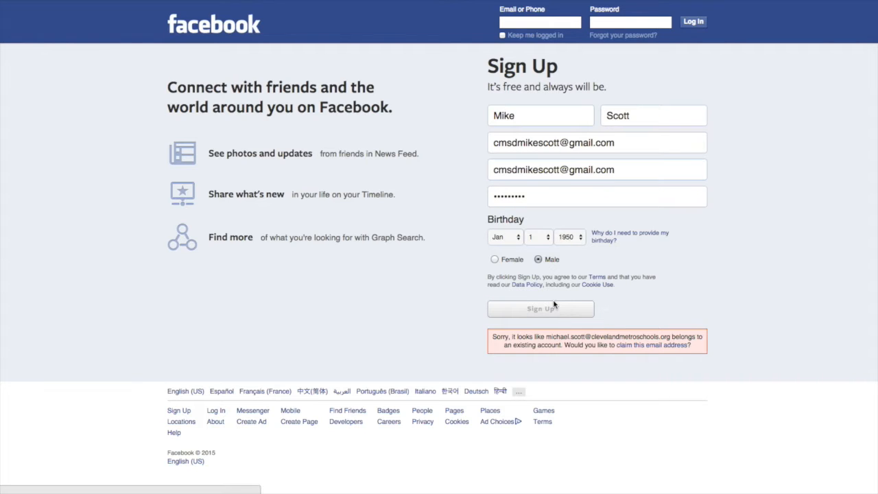
Skip the Find Your Friends step and confirm skipping in the dialog.
click(540, 308)
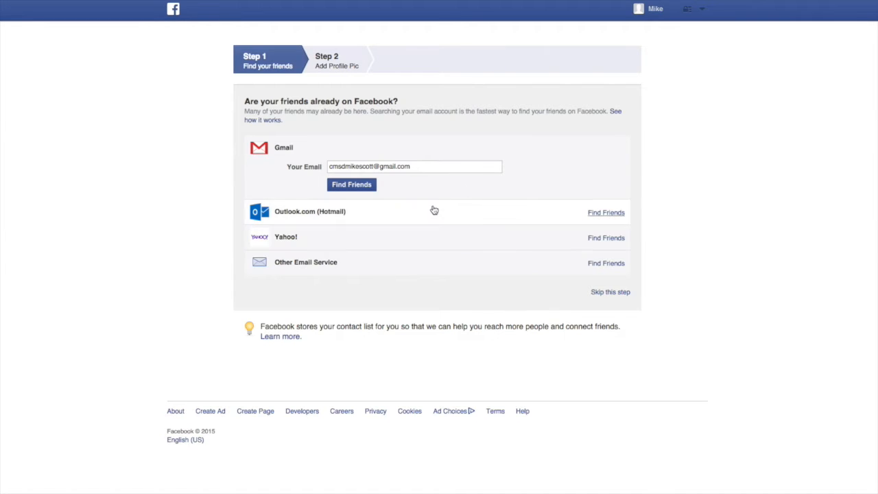
mouse_move(575, 144)
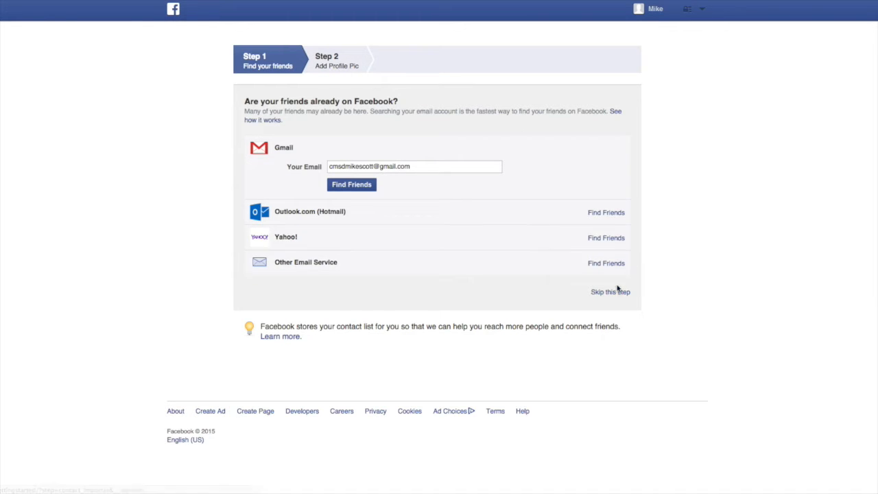
click(610, 292)
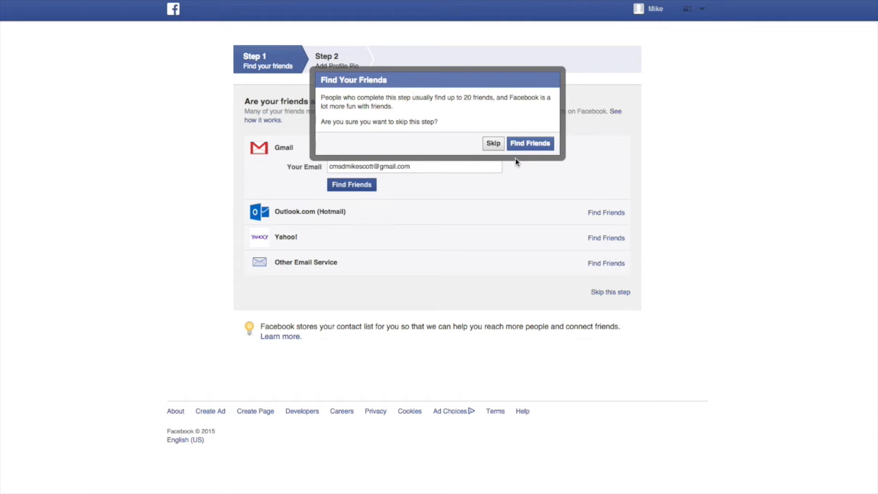
mouse_move(530, 144)
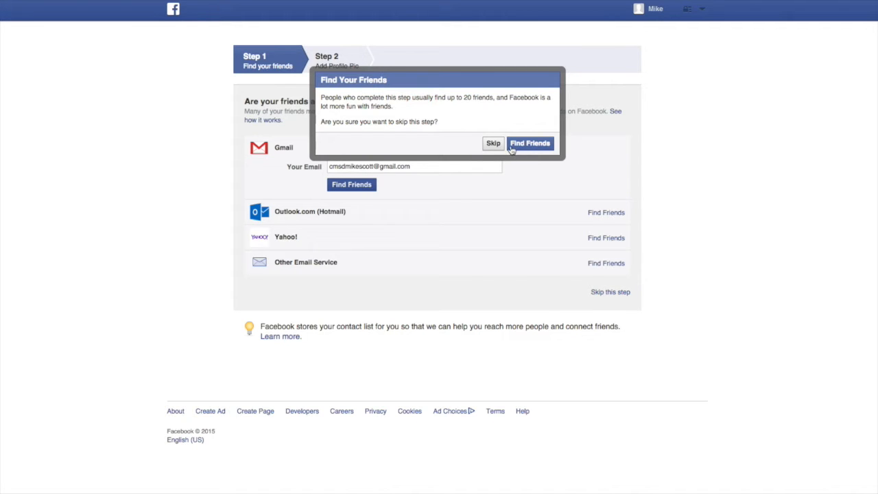
click(493, 143)
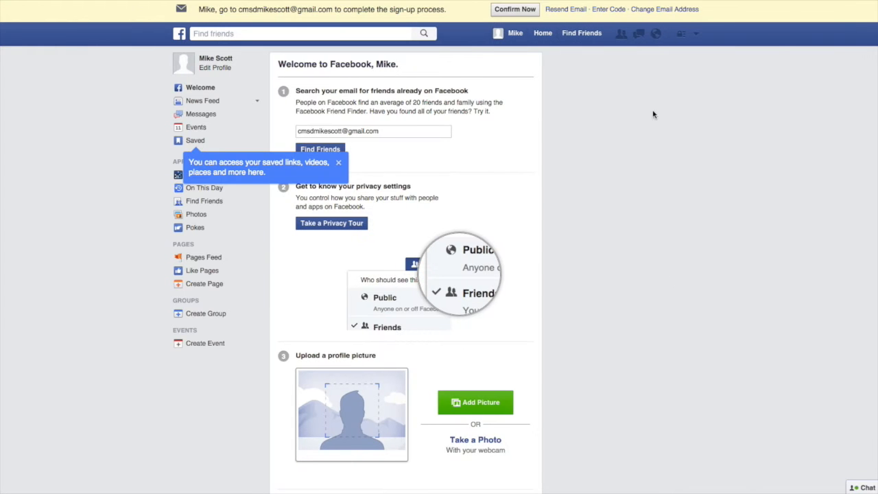
mouse_move(581, 21)
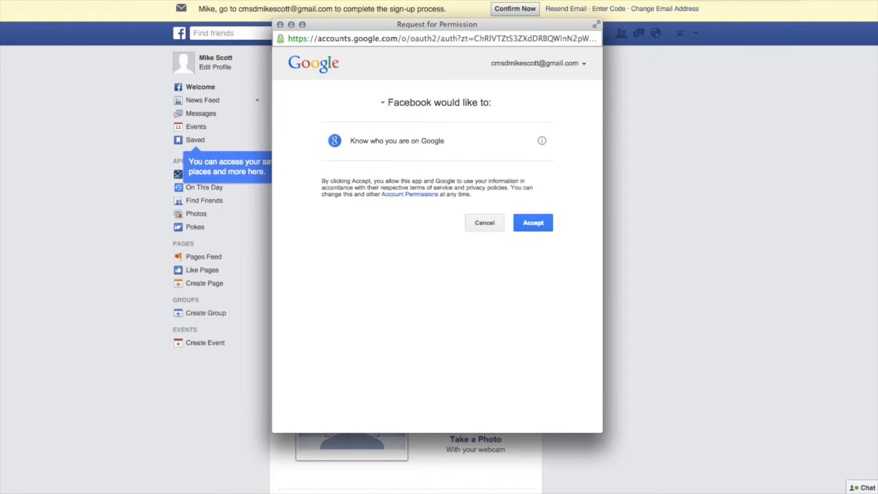
mouse_move(548, 201)
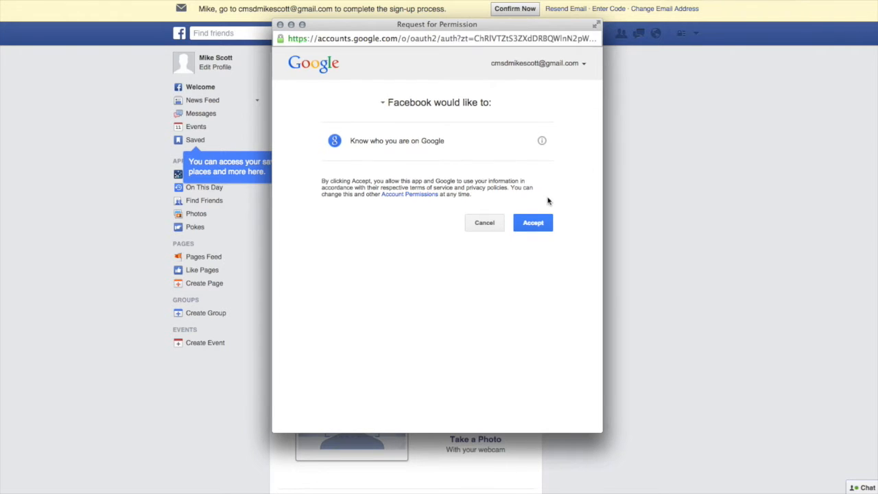
Accept Google's permission request and dismiss the Account Confirmed notice.
click(533, 222)
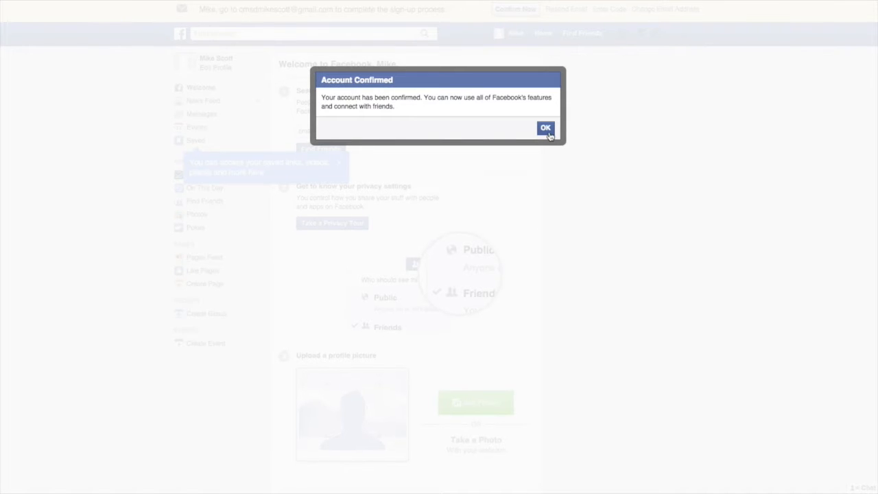
click(546, 129)
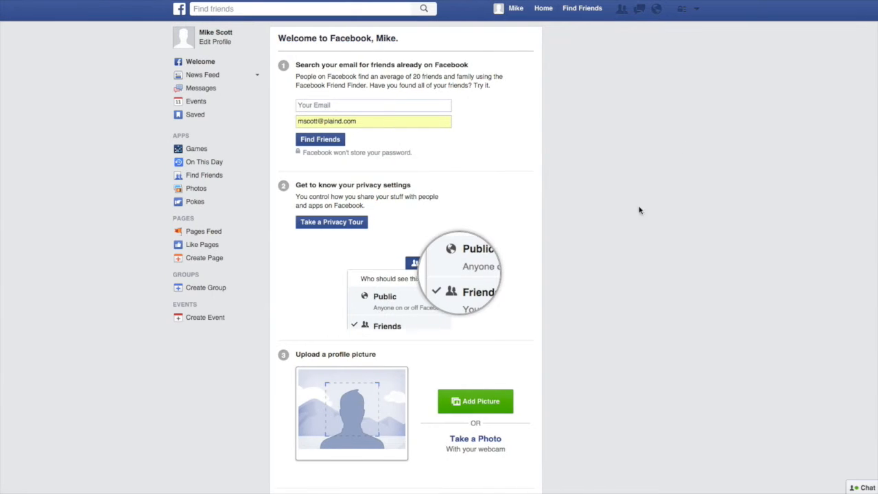
Open General Account Settings from the top-bar account drop-down menu.
click(701, 9)
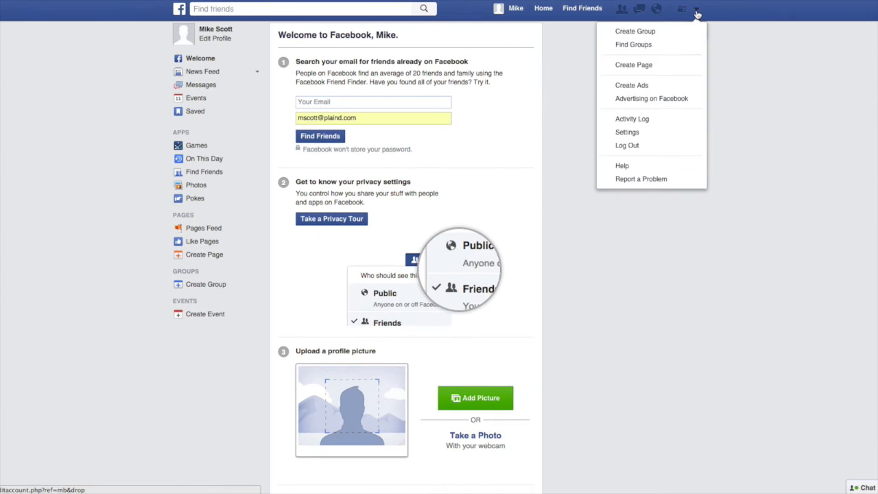
mouse_move(628, 132)
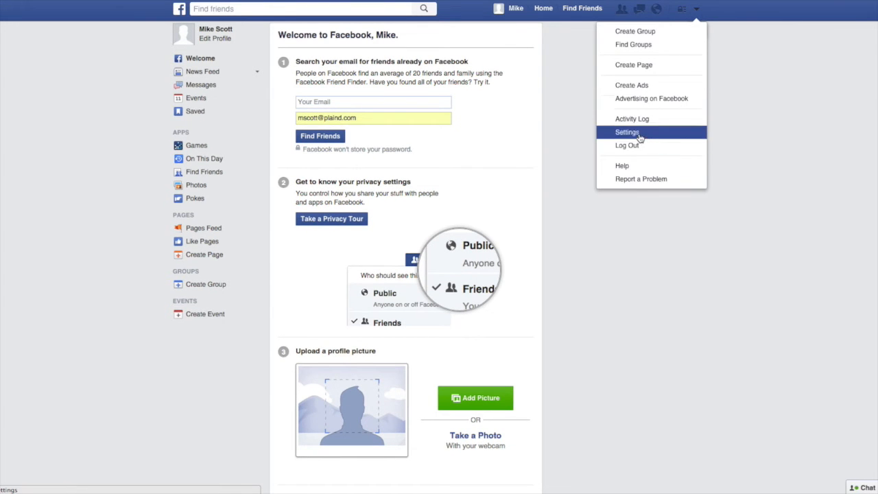
click(628, 131)
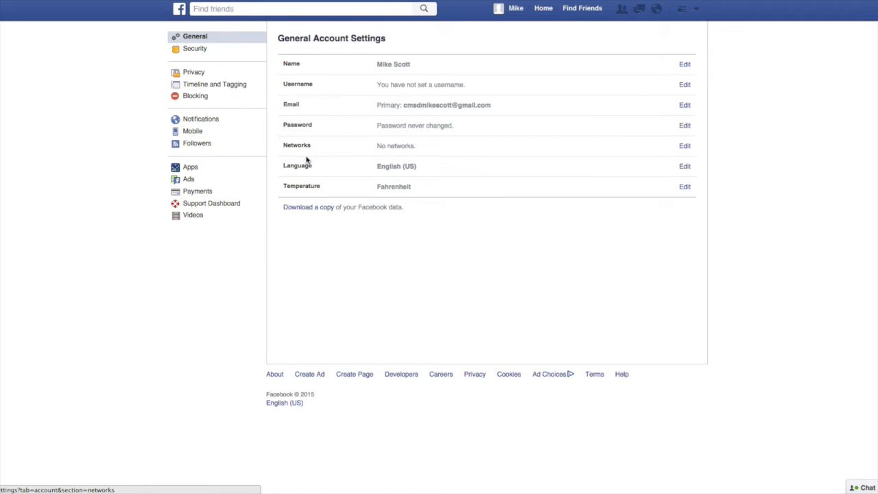
mouse_move(299, 172)
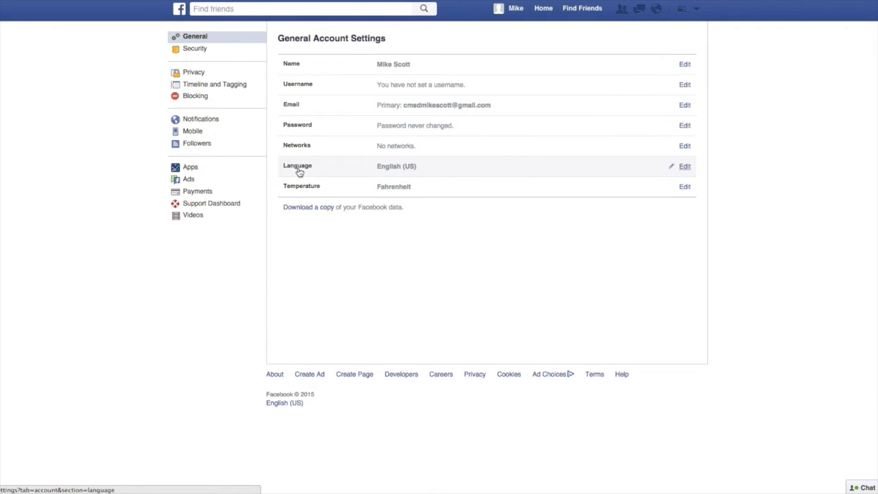
mouse_move(684, 171)
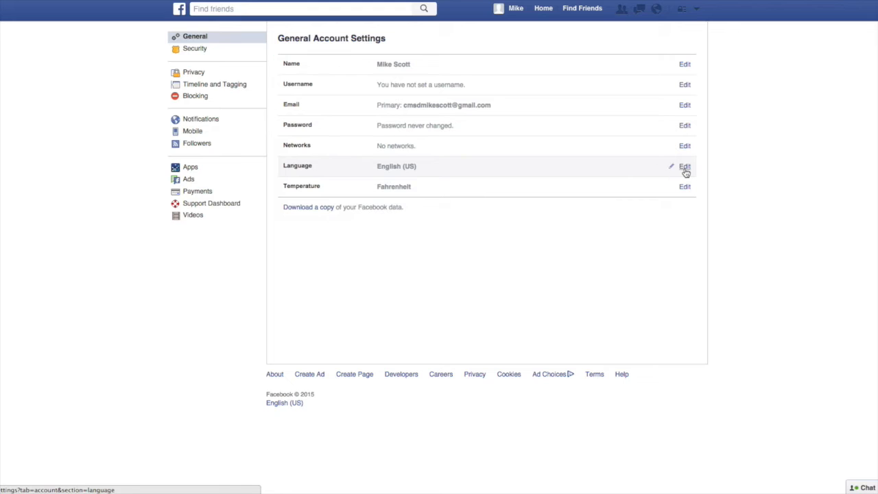
Change the primary language from English (US) to Español and save the change.
click(684, 166)
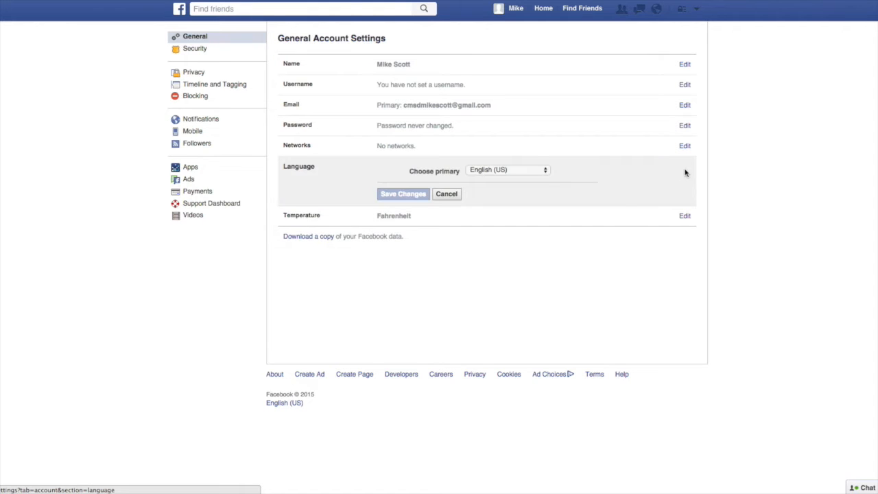
click(507, 169)
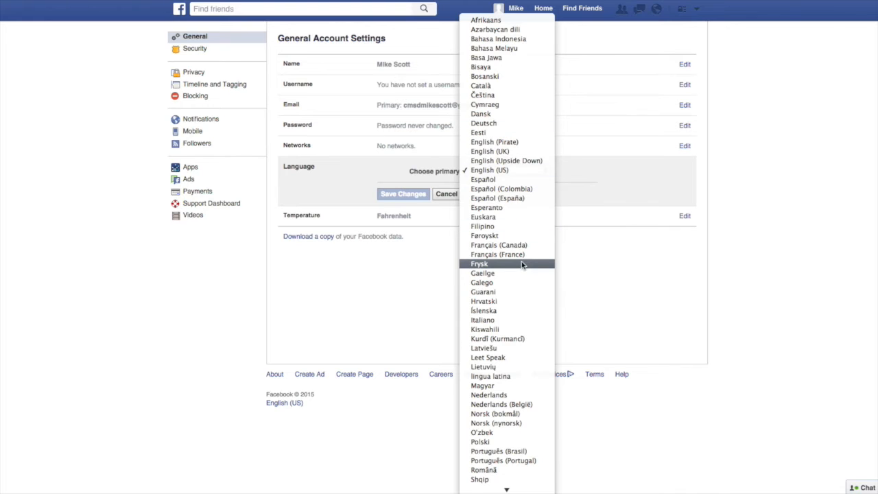
scroll(down, 3)
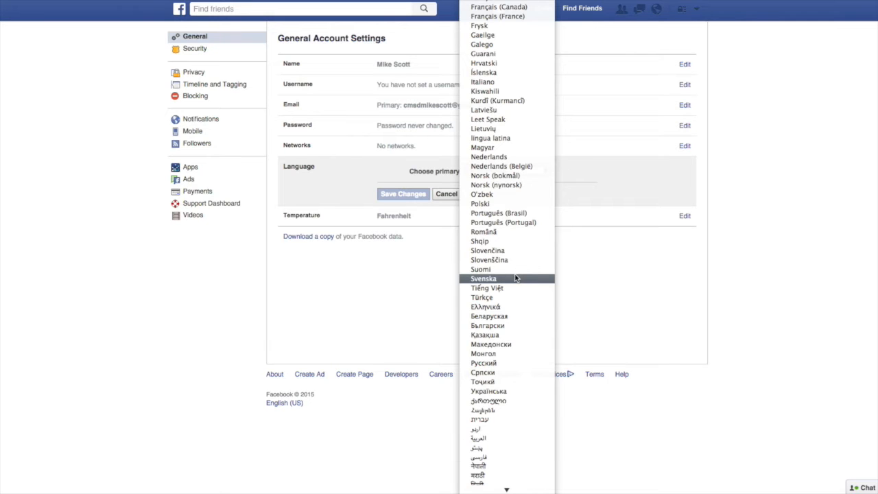
click(508, 170)
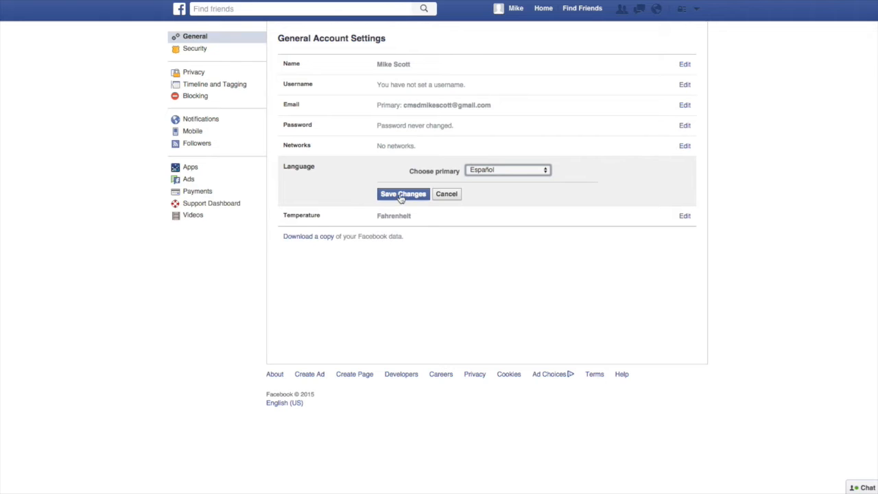
click(403, 195)
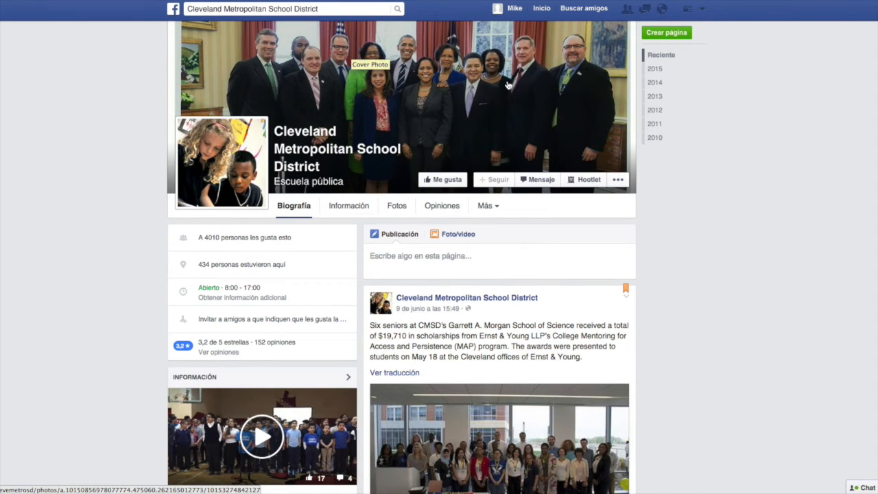
mouse_move(532, 191)
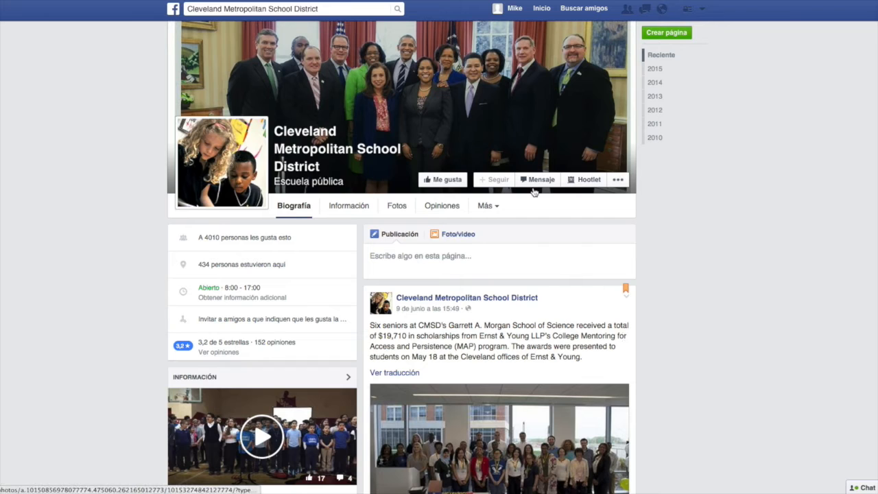
mouse_move(429, 199)
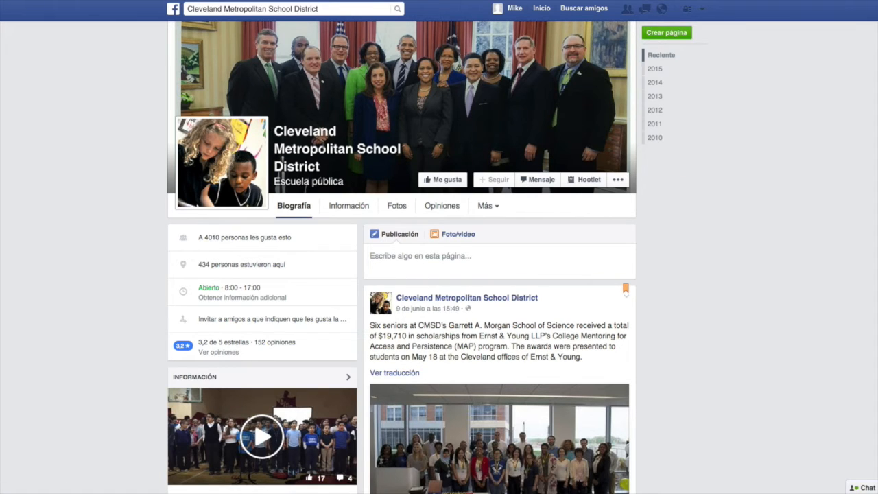
Show Spanish translations of the June 9 scholarship post and the shared United Way post.
scroll(down, 3)
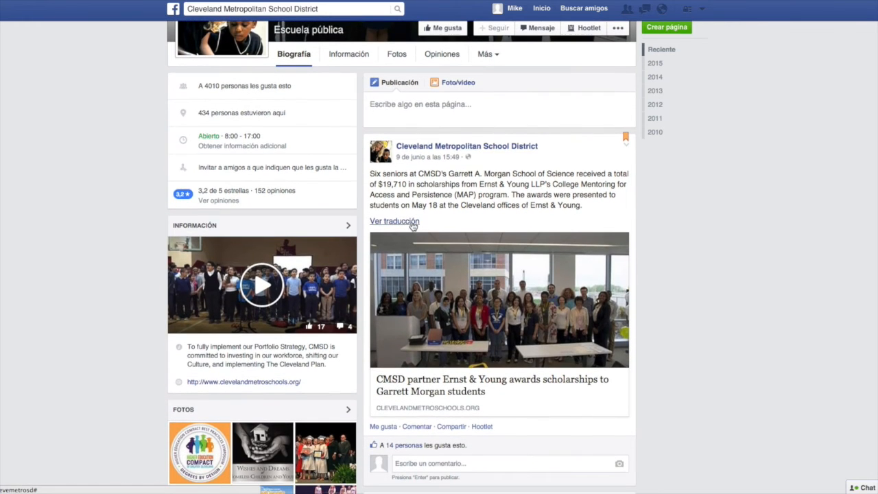
click(394, 221)
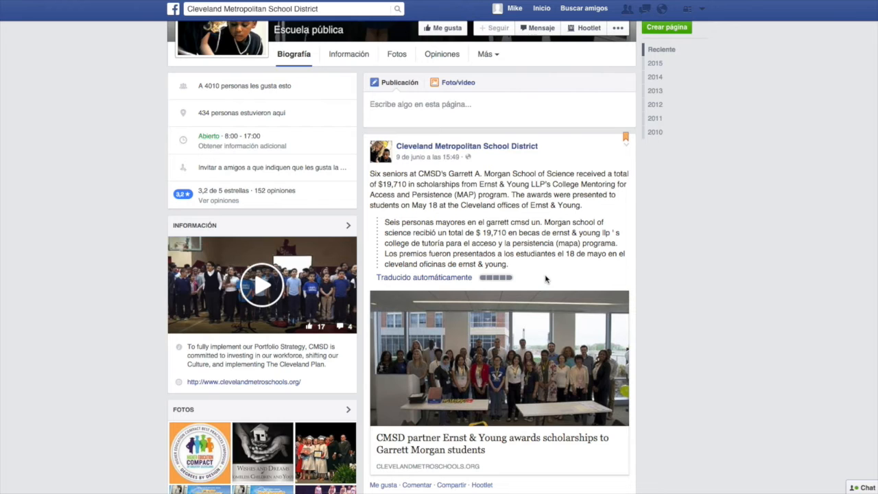
mouse_move(444, 279)
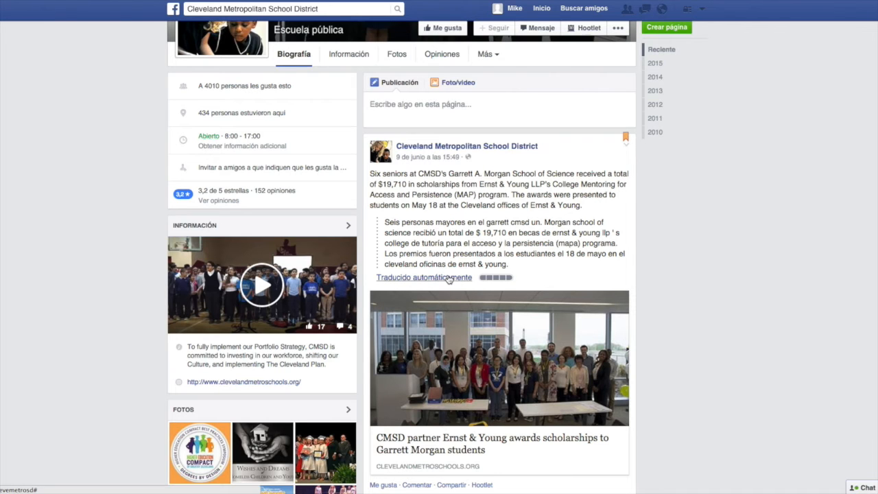
scroll(down, 3)
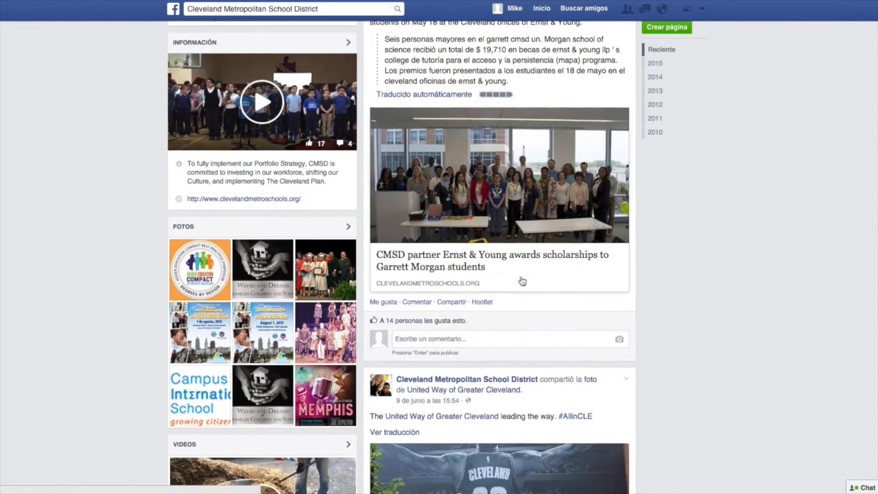
scroll(down, 3)
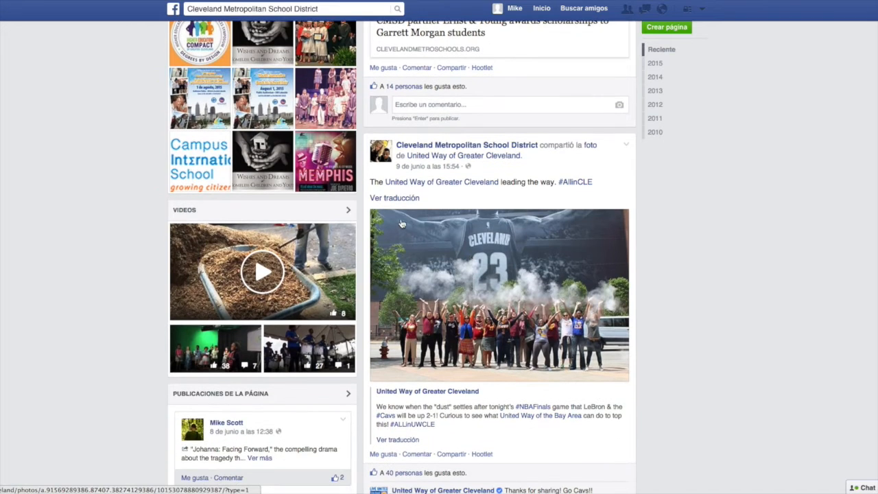
click(394, 198)
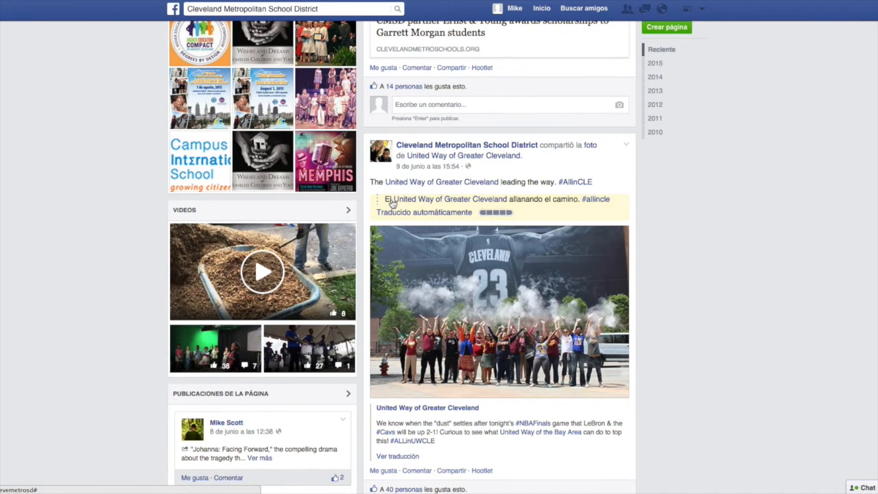
scroll(down, 3)
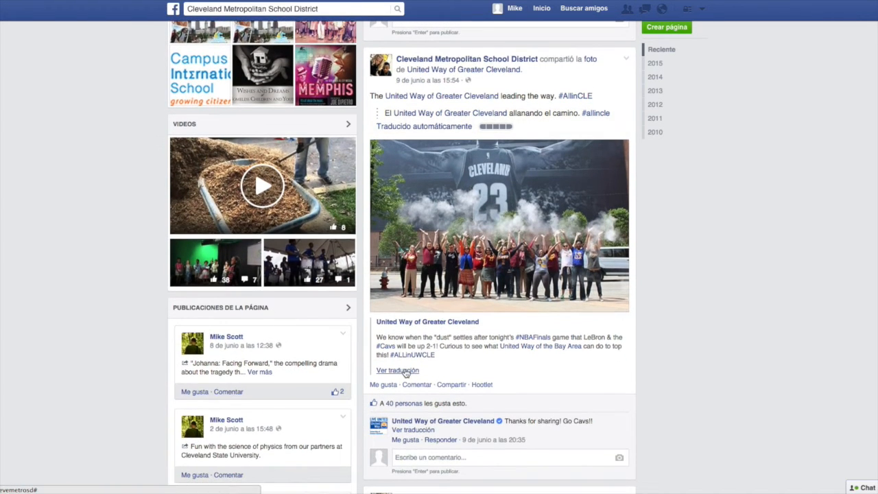
click(397, 371)
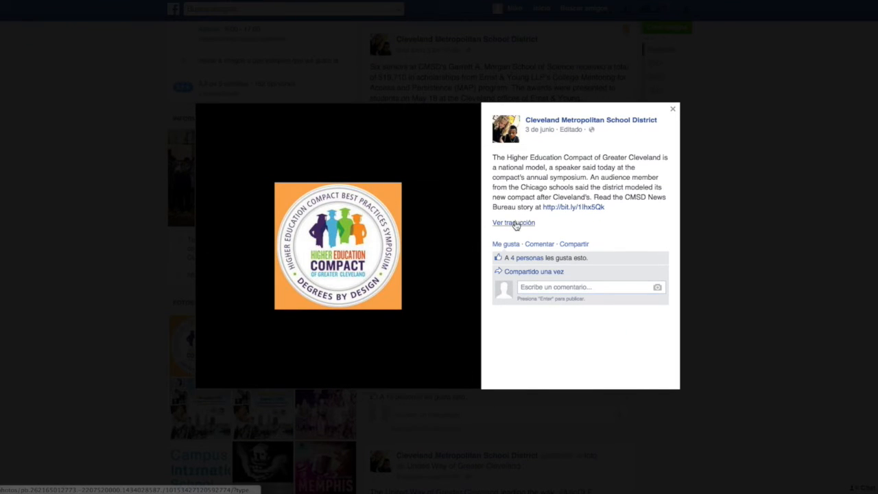
Show the Spanish translation of the June 3 Higher Education Compact photo post.
click(514, 222)
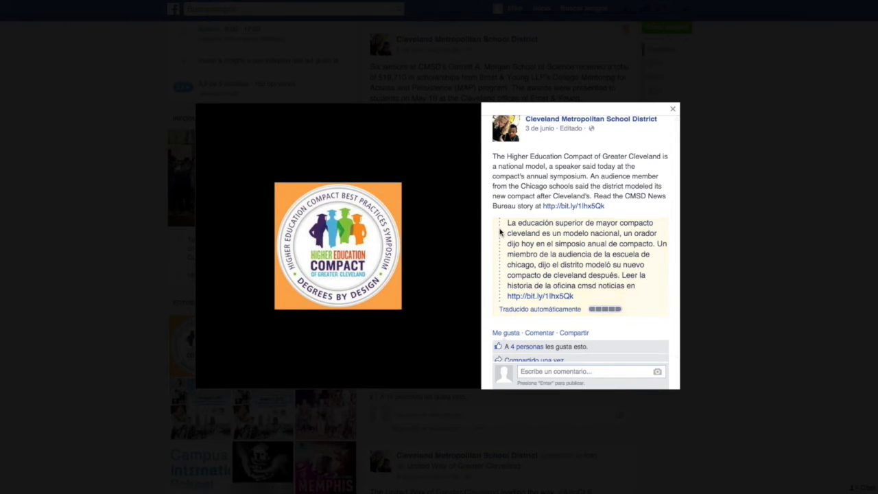
mouse_move(584, 302)
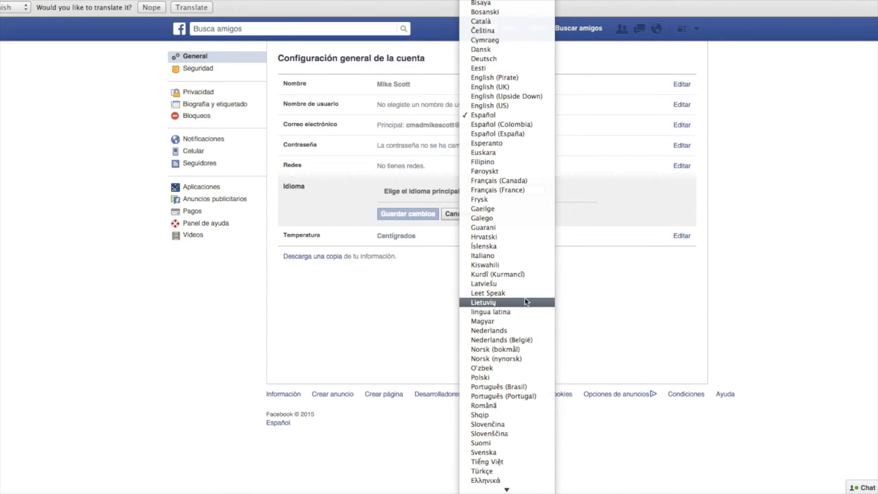
mouse_move(526, 293)
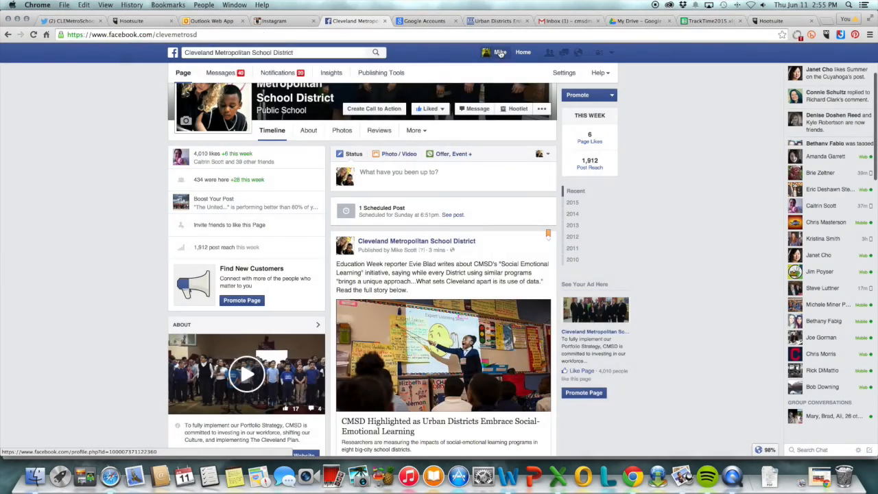
Search 'thalia', open her verified page, and translate her May 31 bullying post to English.
click(500, 52)
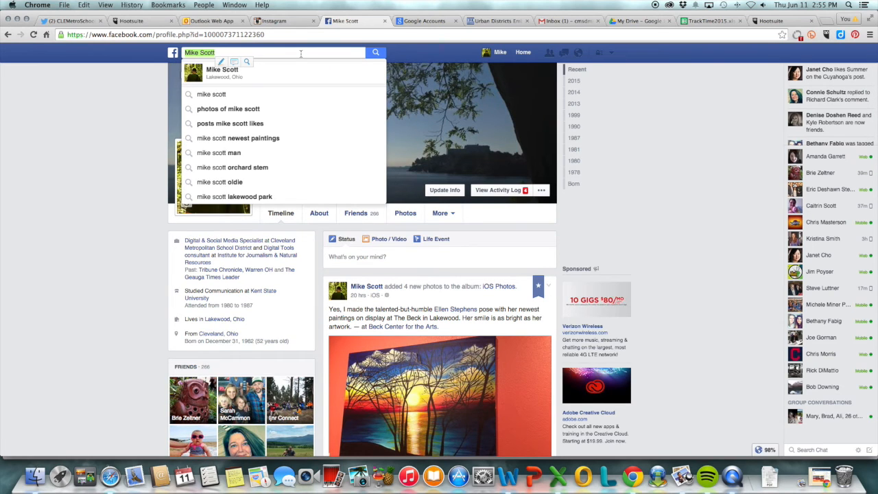
text(thalia)
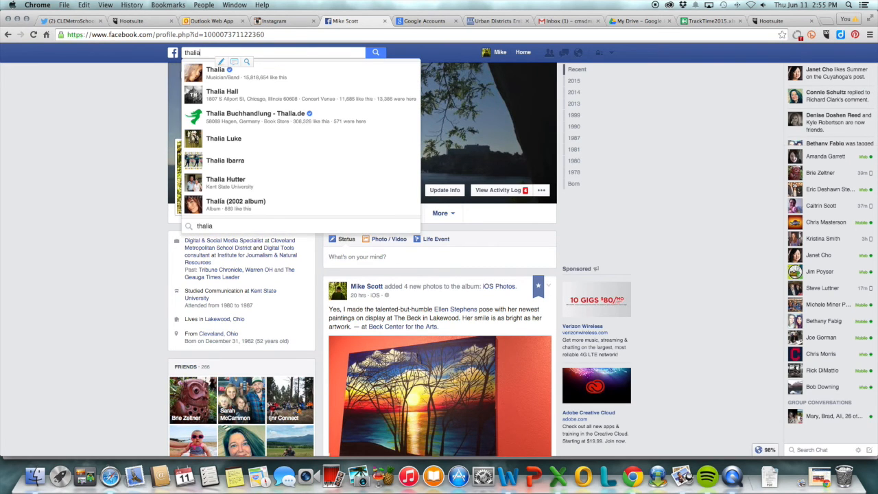
click(215, 73)
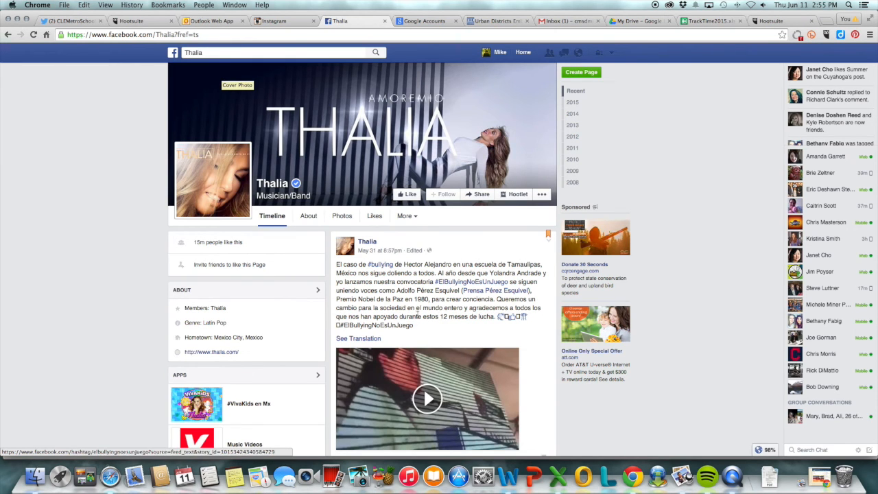
click(359, 338)
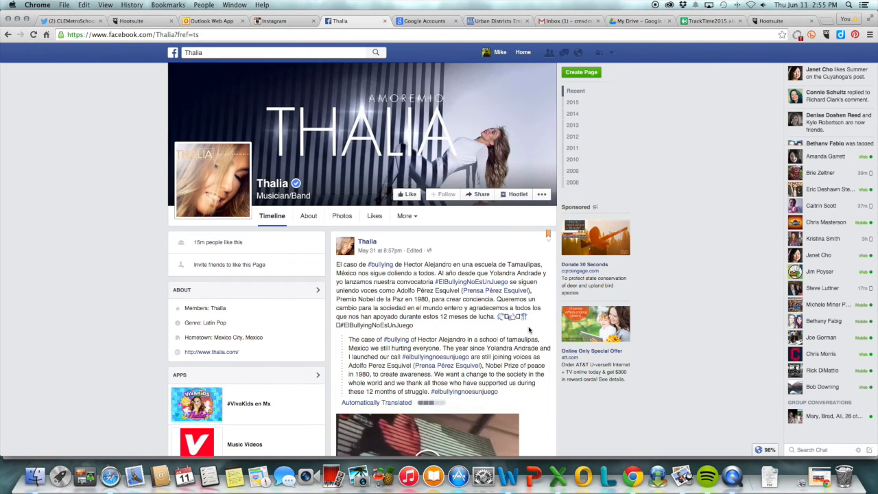
click(260, 52)
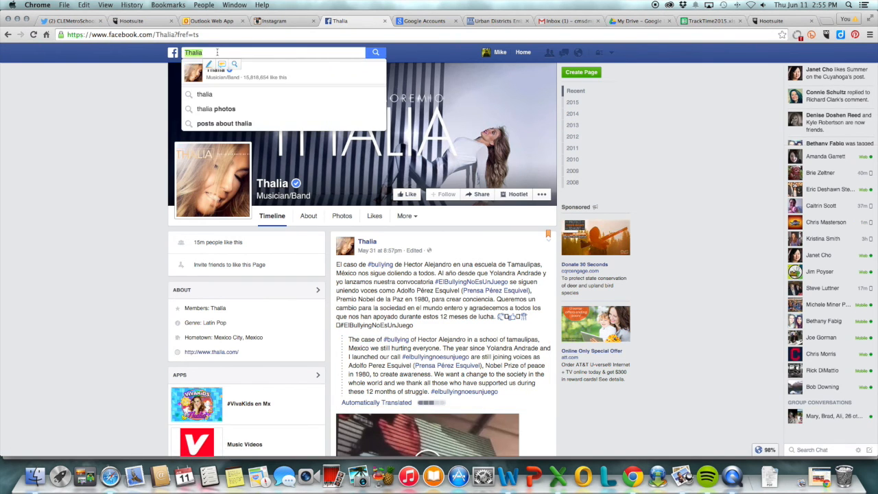
Open BibekSheel Nepali's page, translate its earthquake relief post, and view Bing translation details.
text(Nepali)
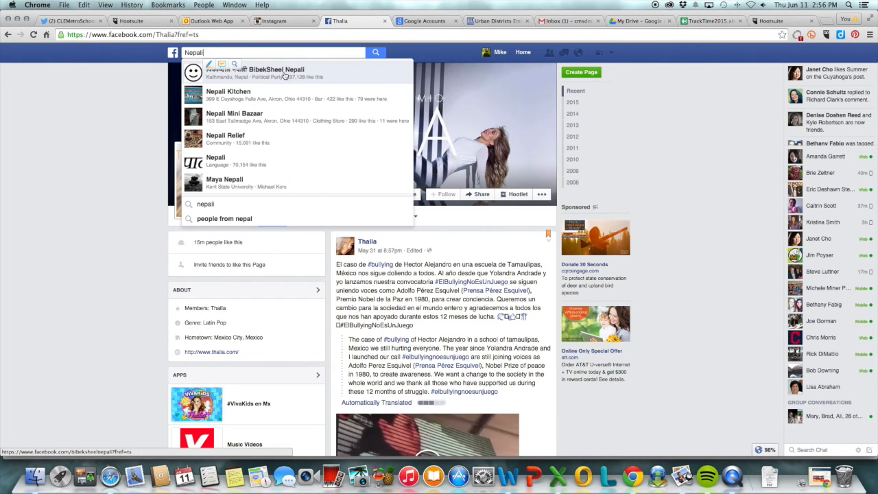
click(284, 73)
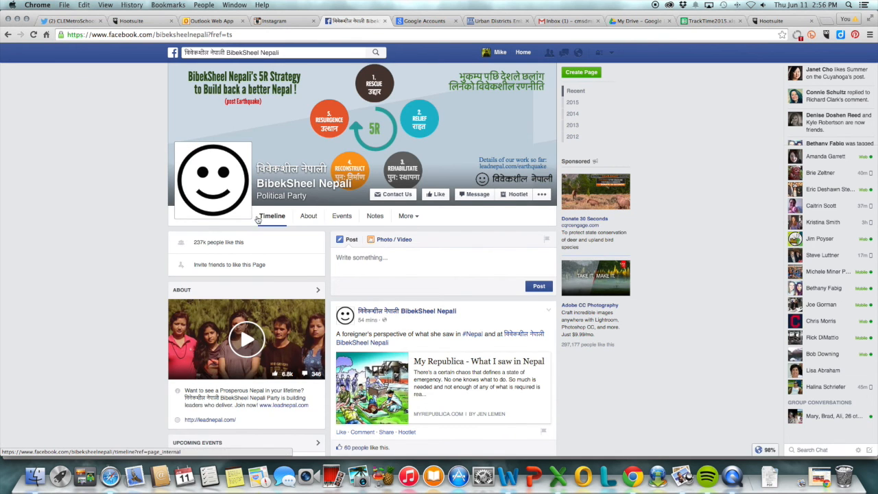
scroll(down, 3)
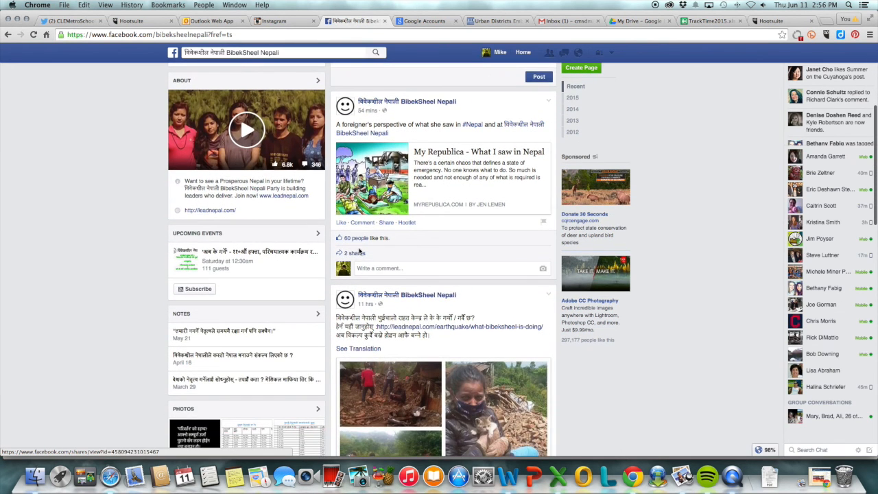
scroll(down, 3)
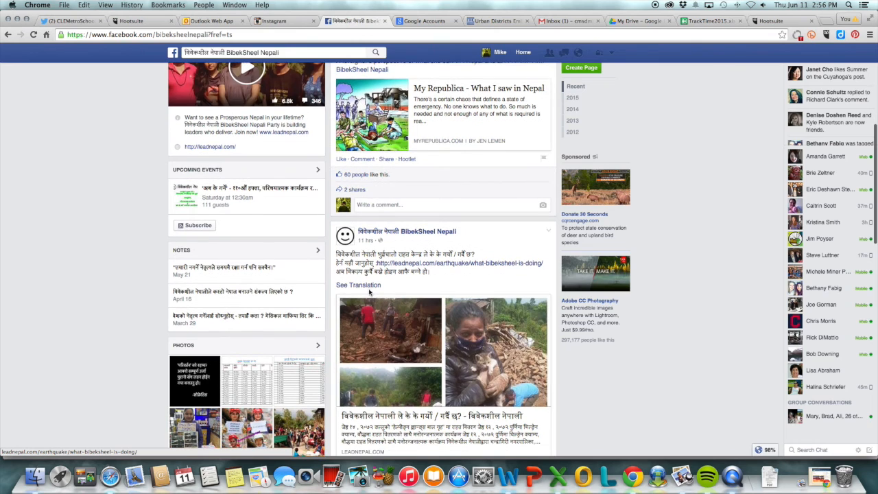
click(357, 284)
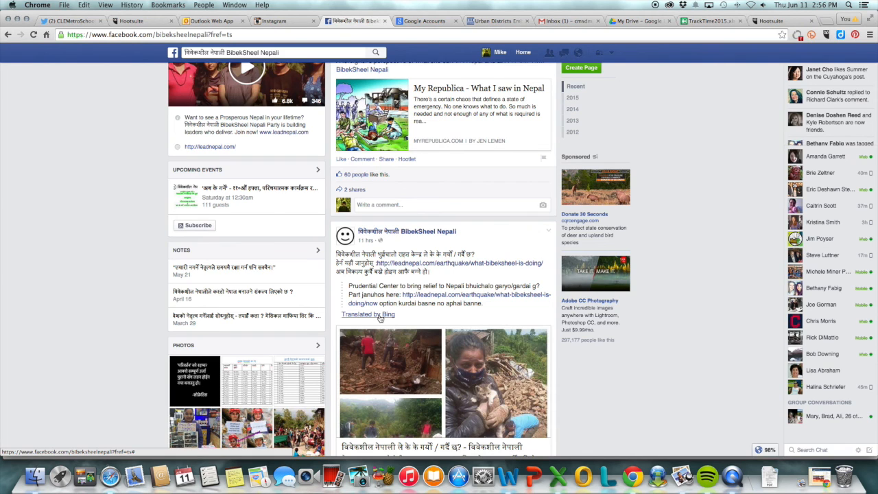
click(367, 314)
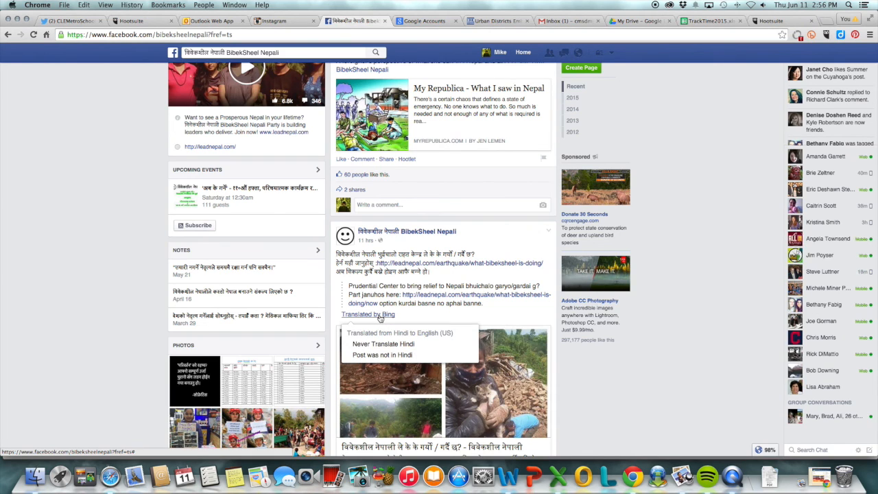
mouse_move(410, 356)
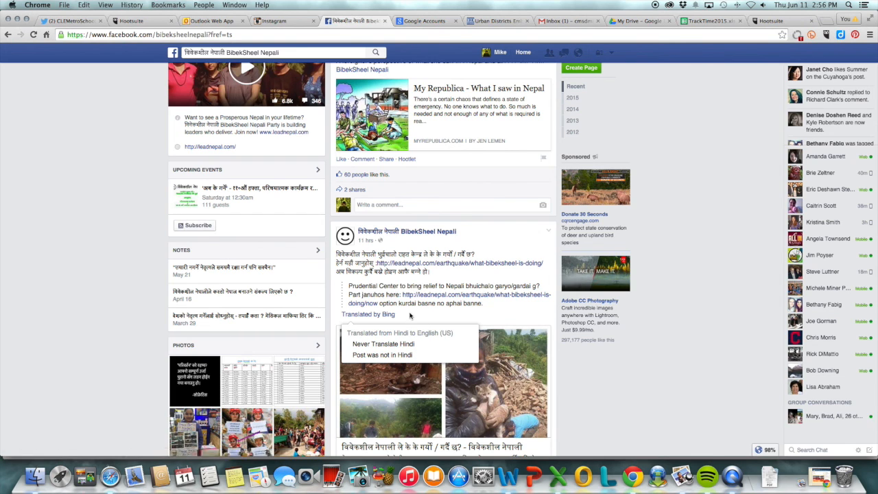
click(281, 52)
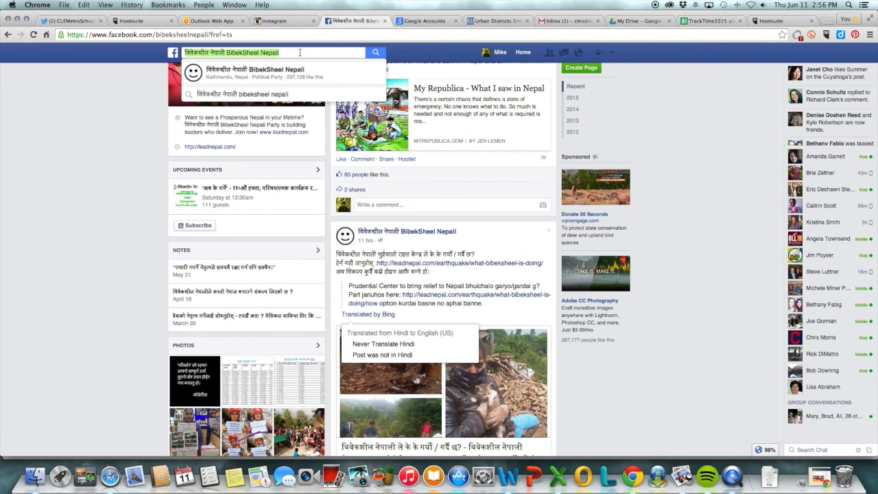